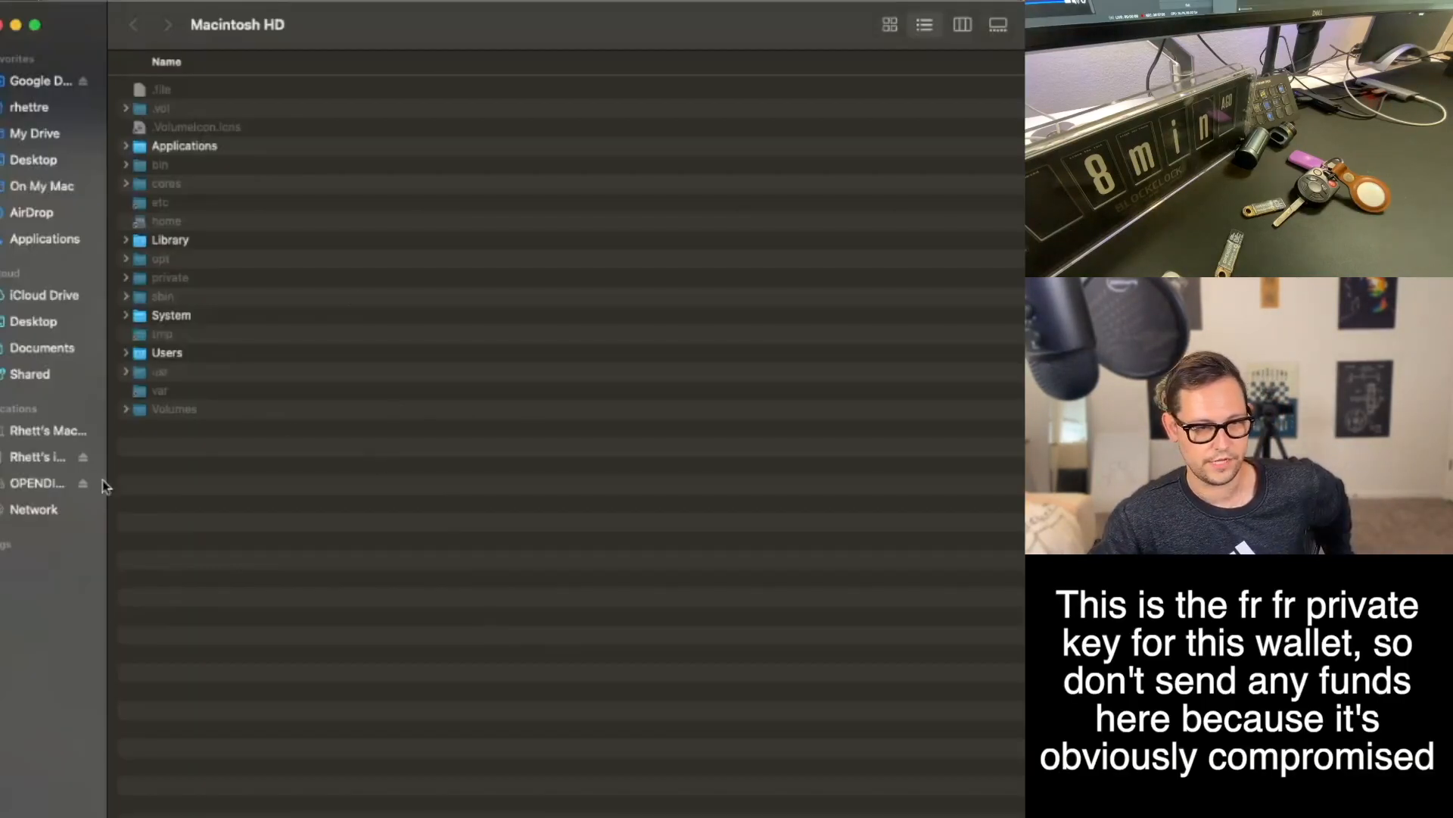
Step: Launch index.htm from the OPENDIME drive in Finder, showing the unsealed wallet page
left_click(37, 482)
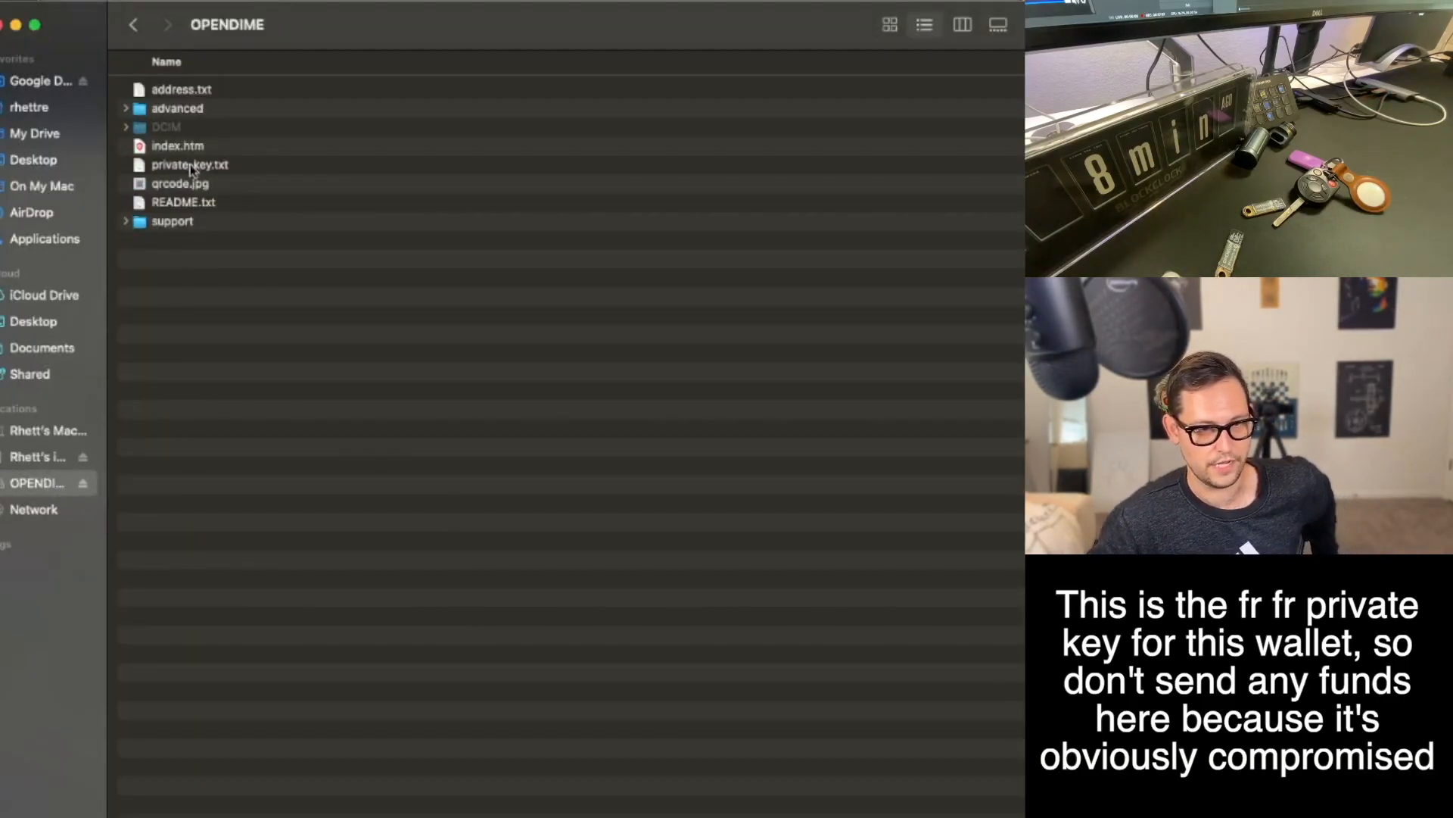
double_click(189, 163)
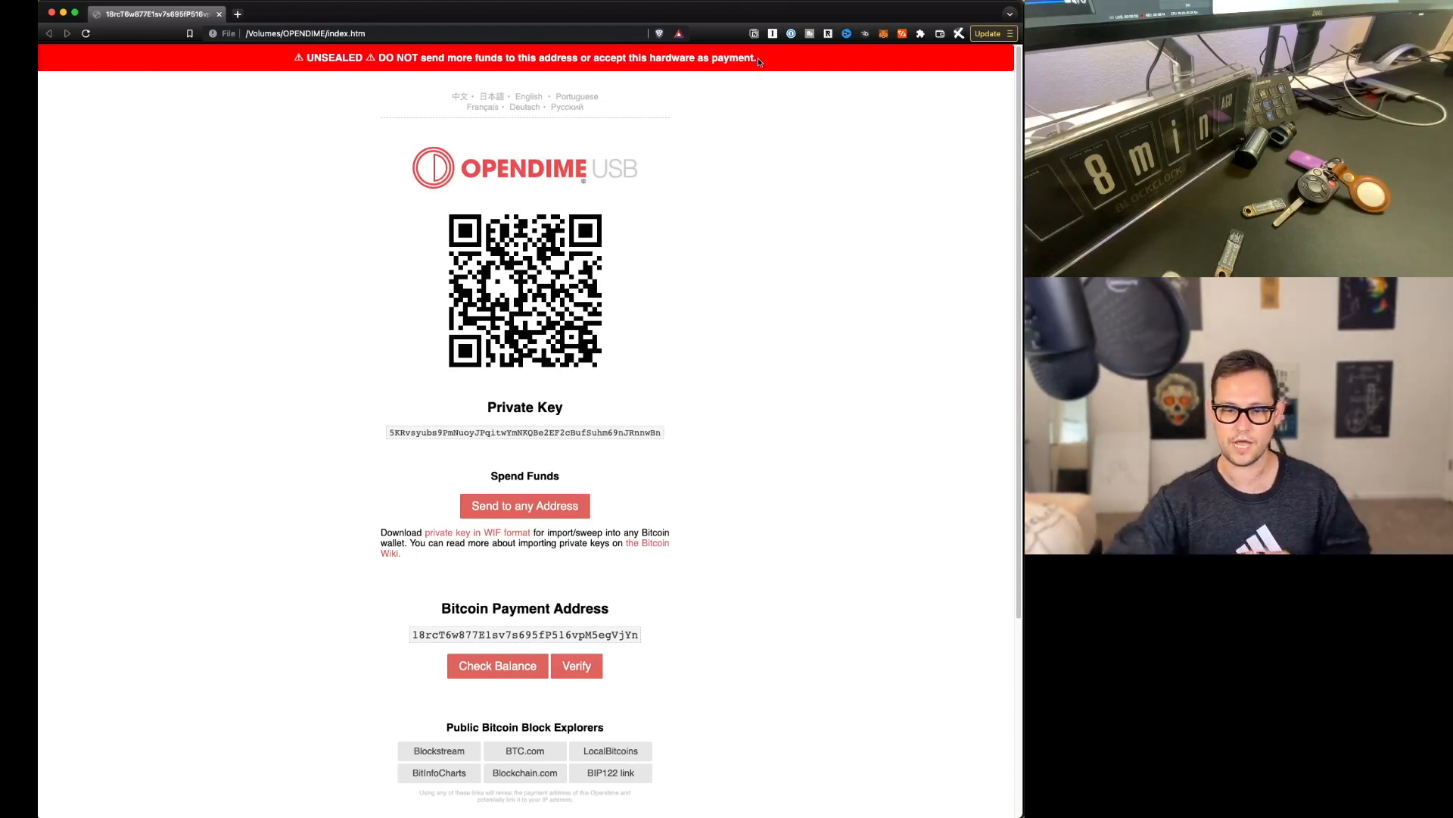
Step: Scroll through the OpenDime page's private key, payment address and verification sections
scroll("down", 3)
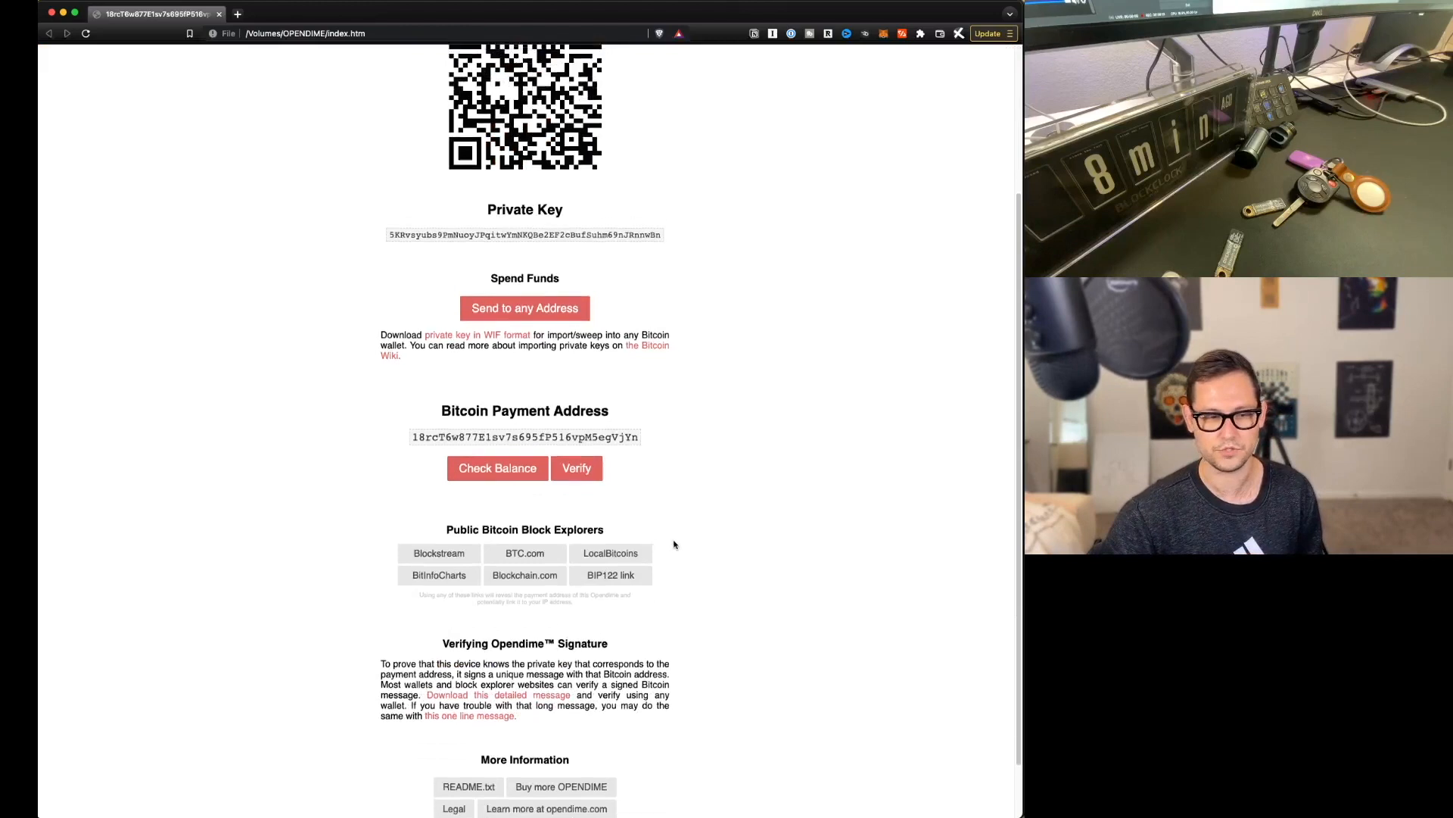
scroll("up", 3)
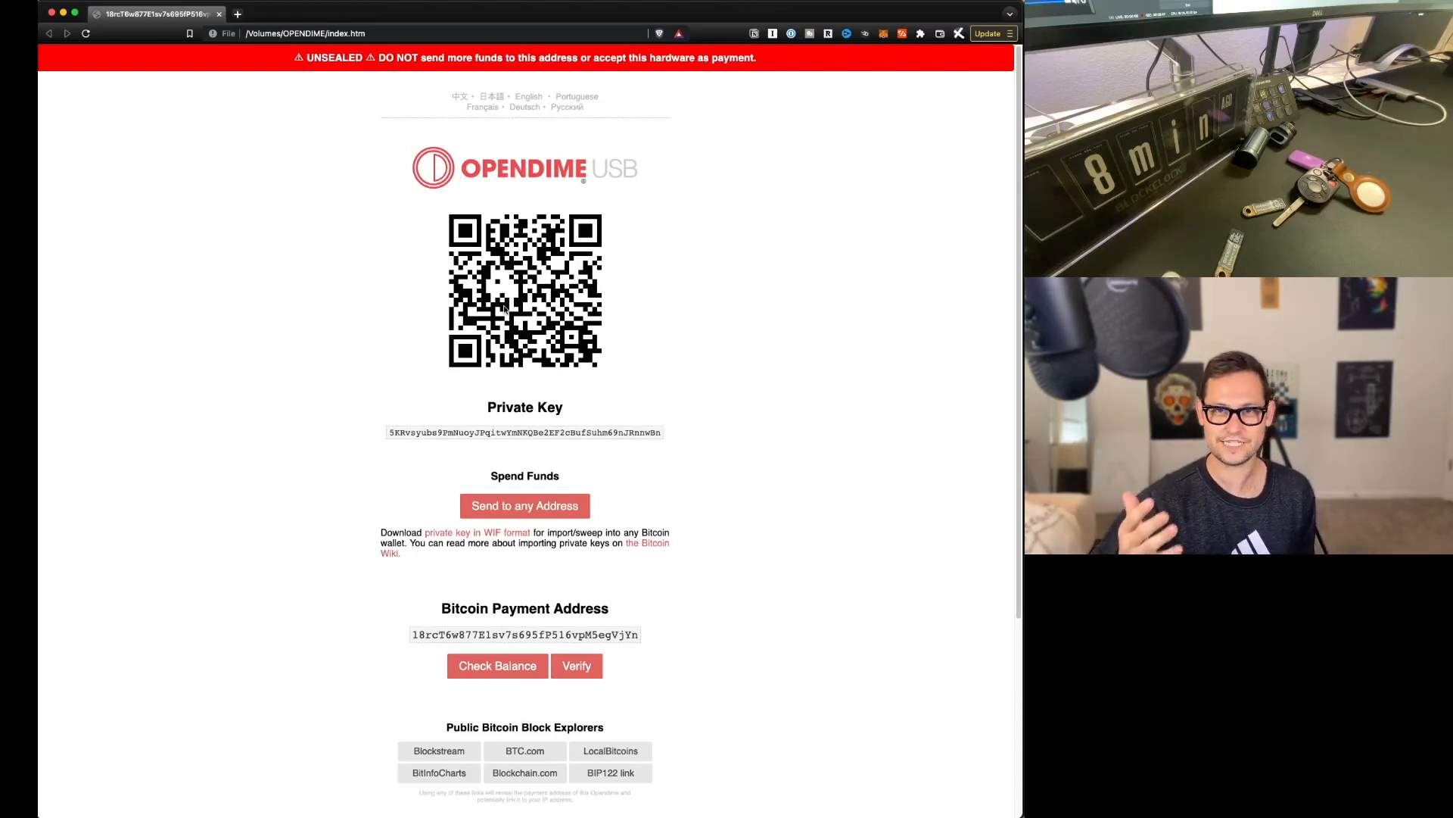
mouse_move(616, 422)
type("wa")
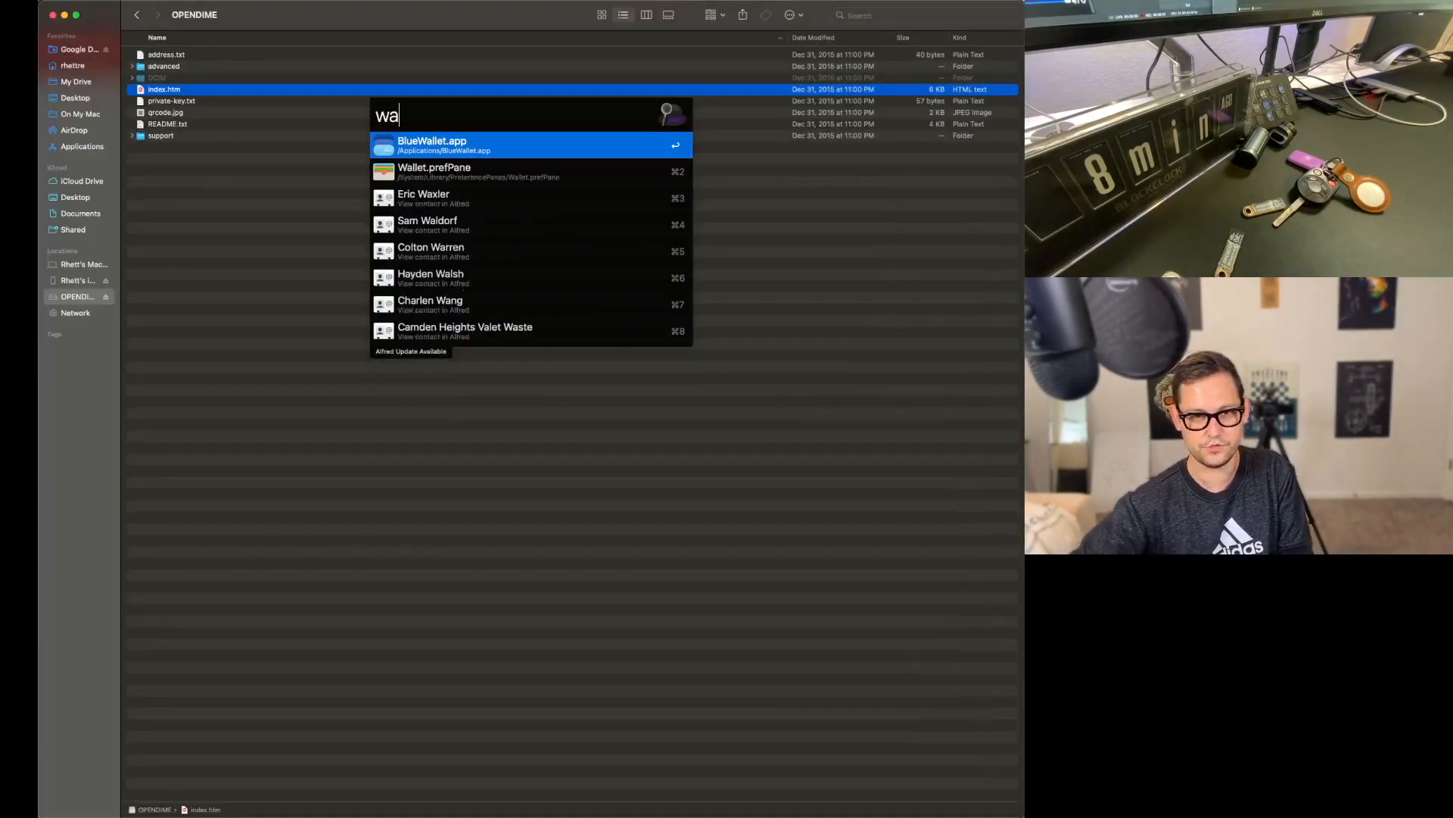
Step: Import the OpenDime private key into BlueWallet via Add now and Import wallet
key("escape")
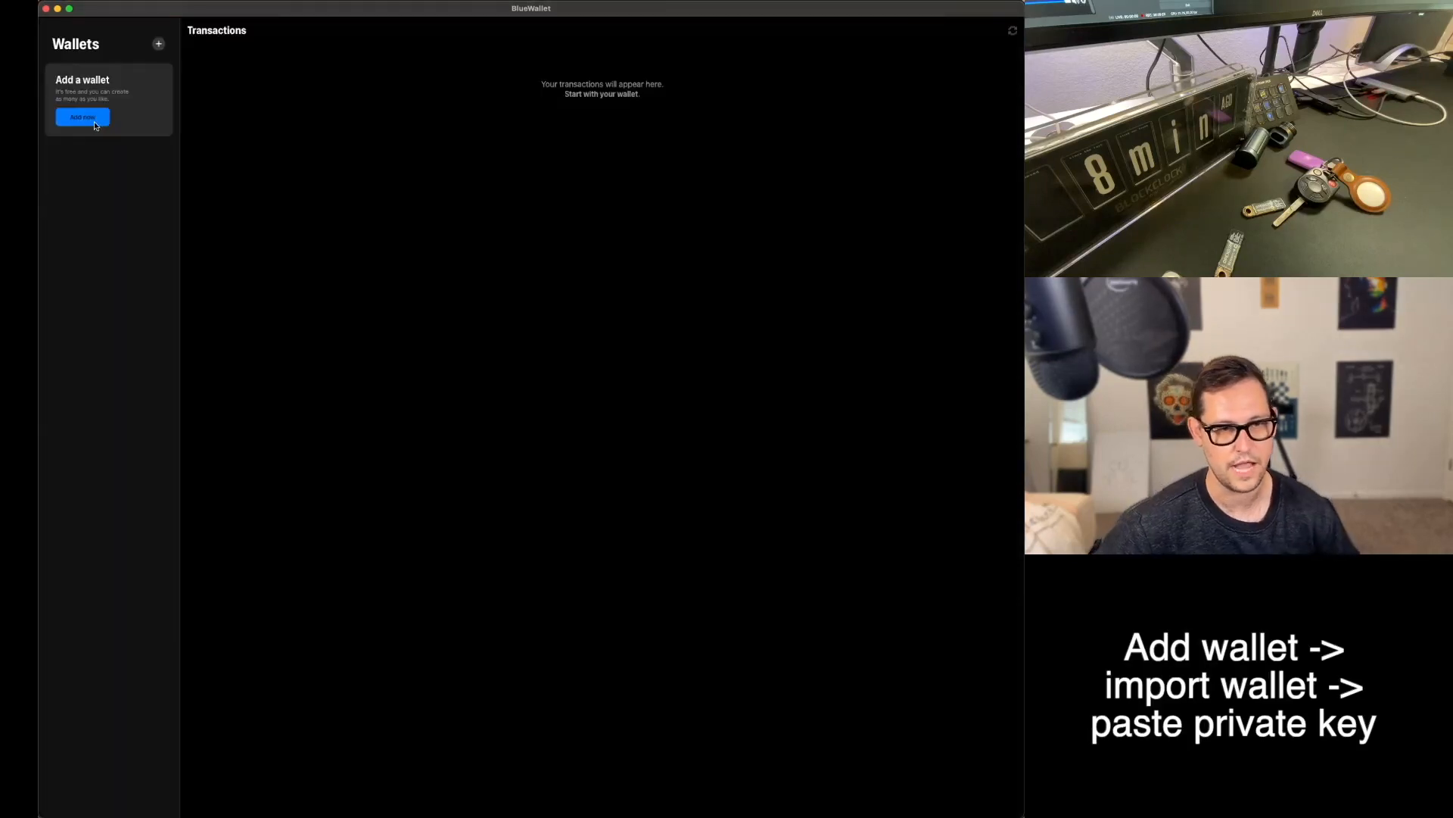
left_click(82, 116)
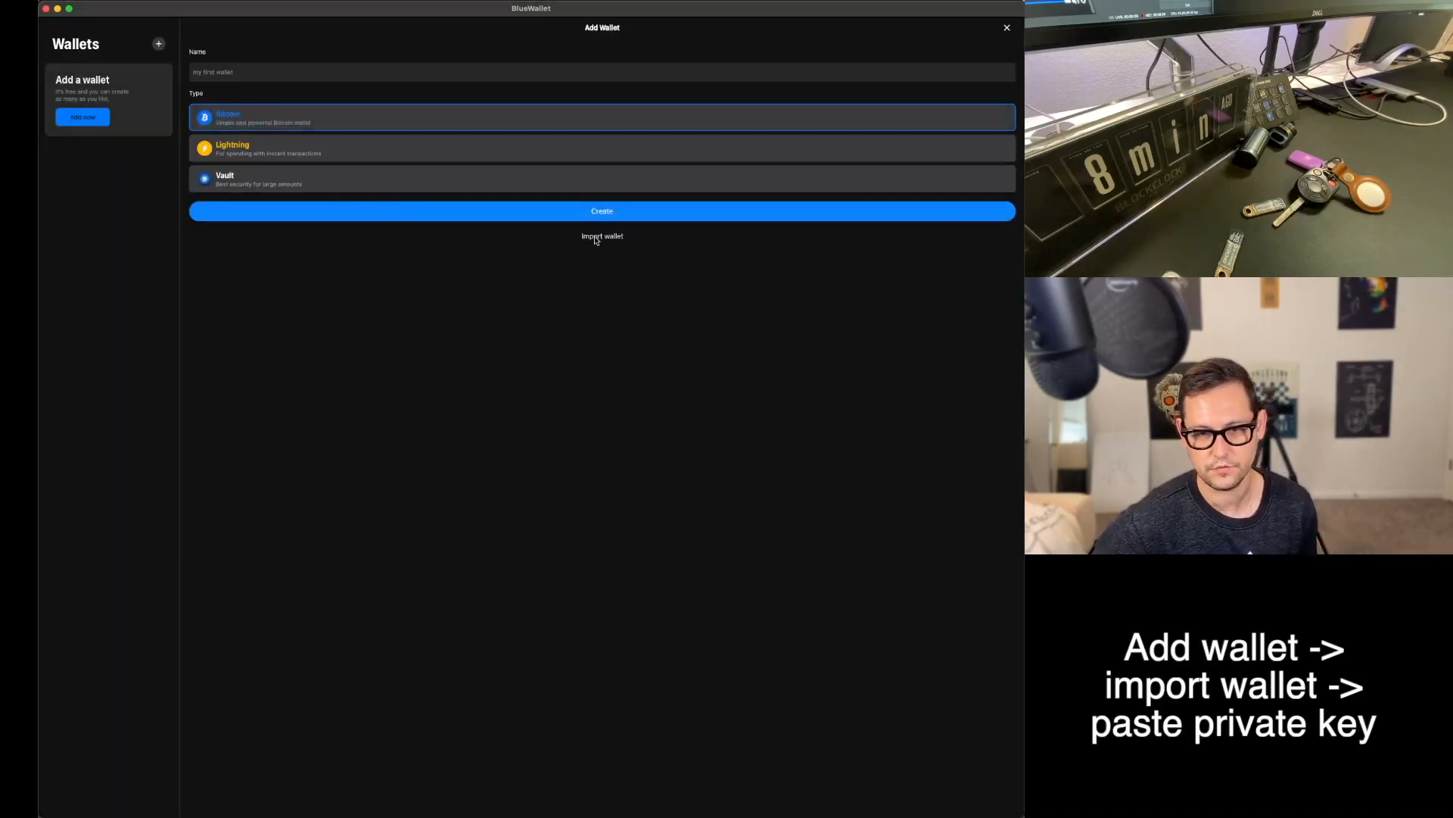
left_click(601, 236)
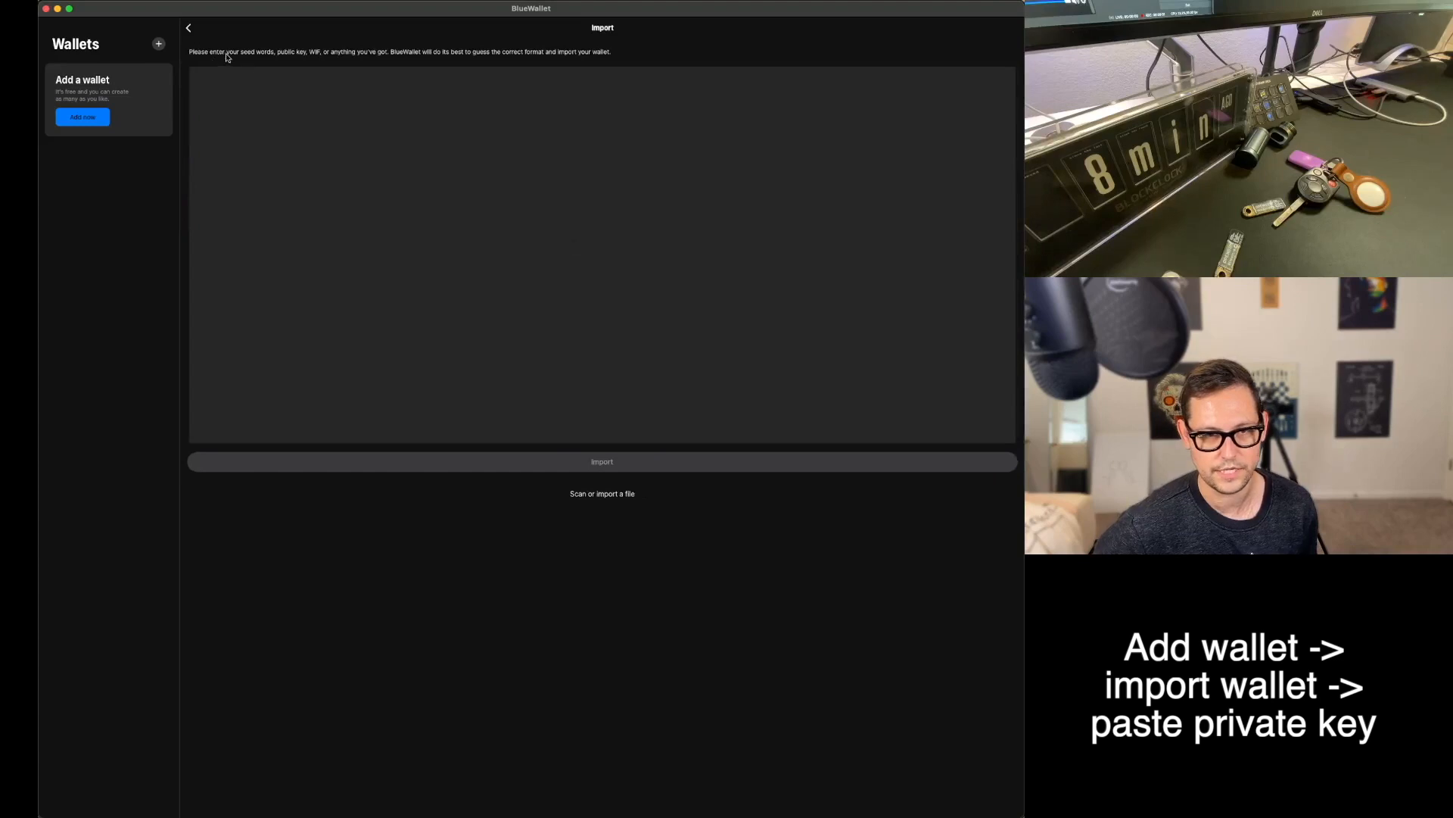
mouse_move(378, 60)
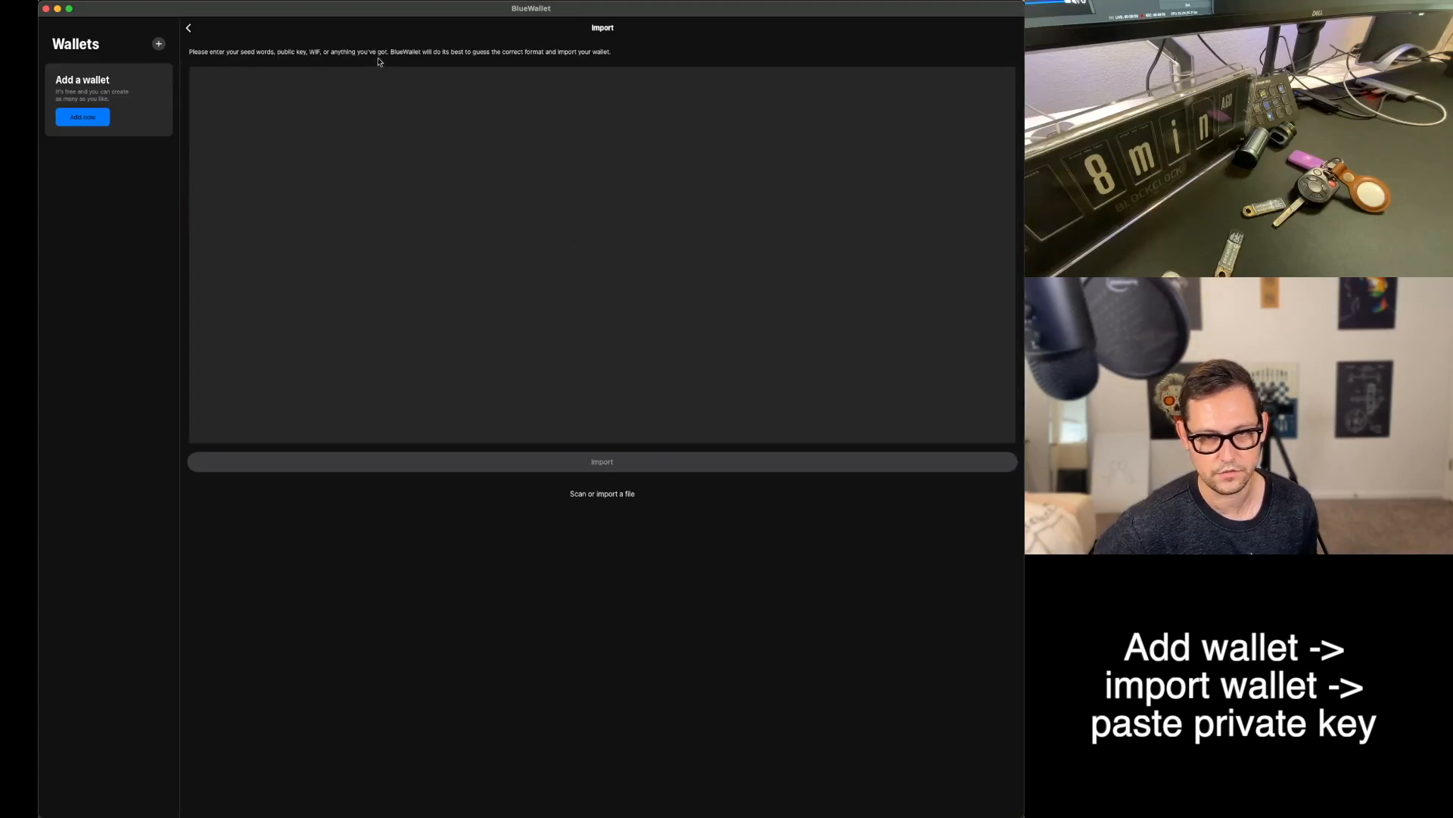
mouse_move(580, 300)
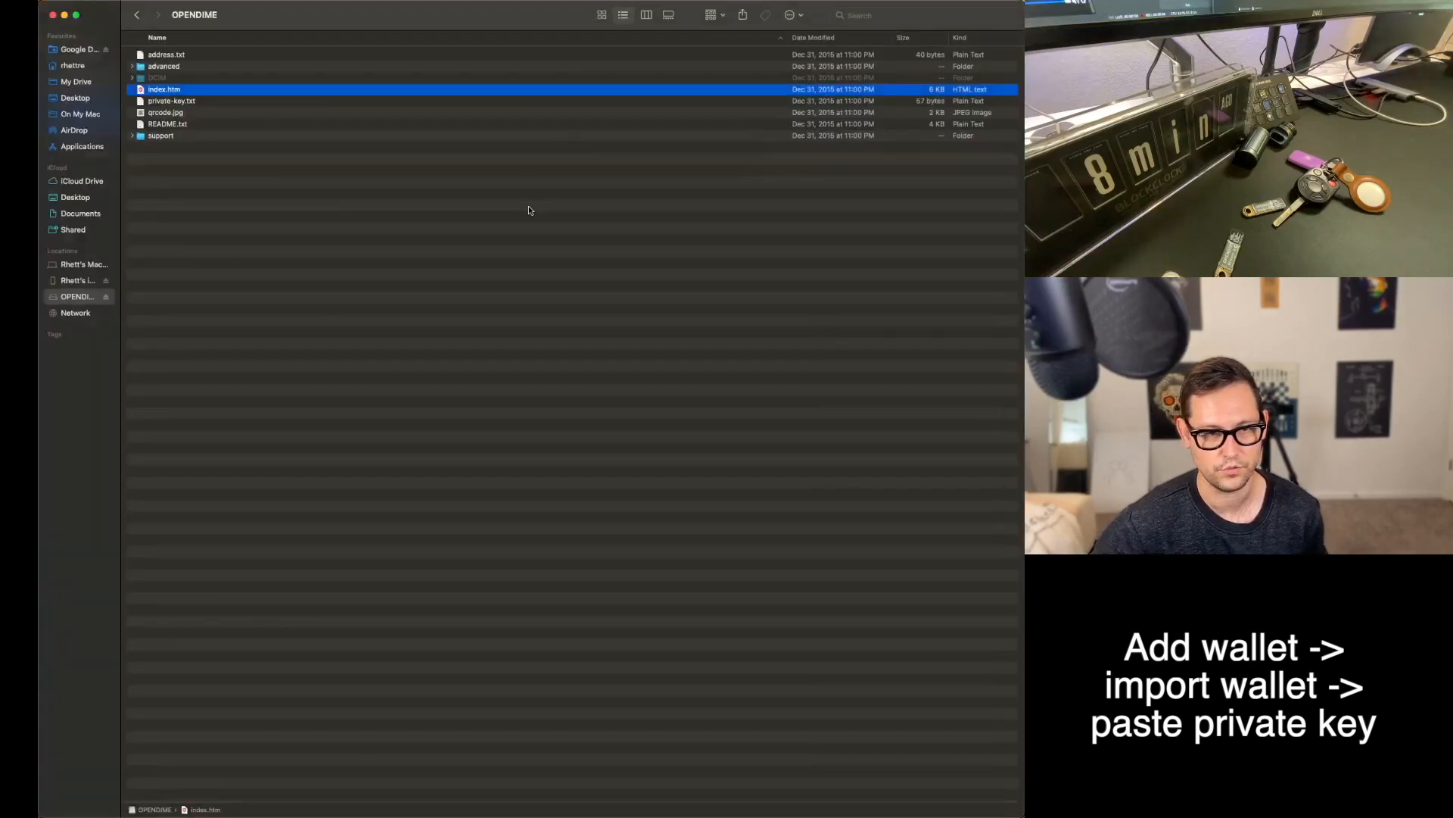
double_click(171, 100)
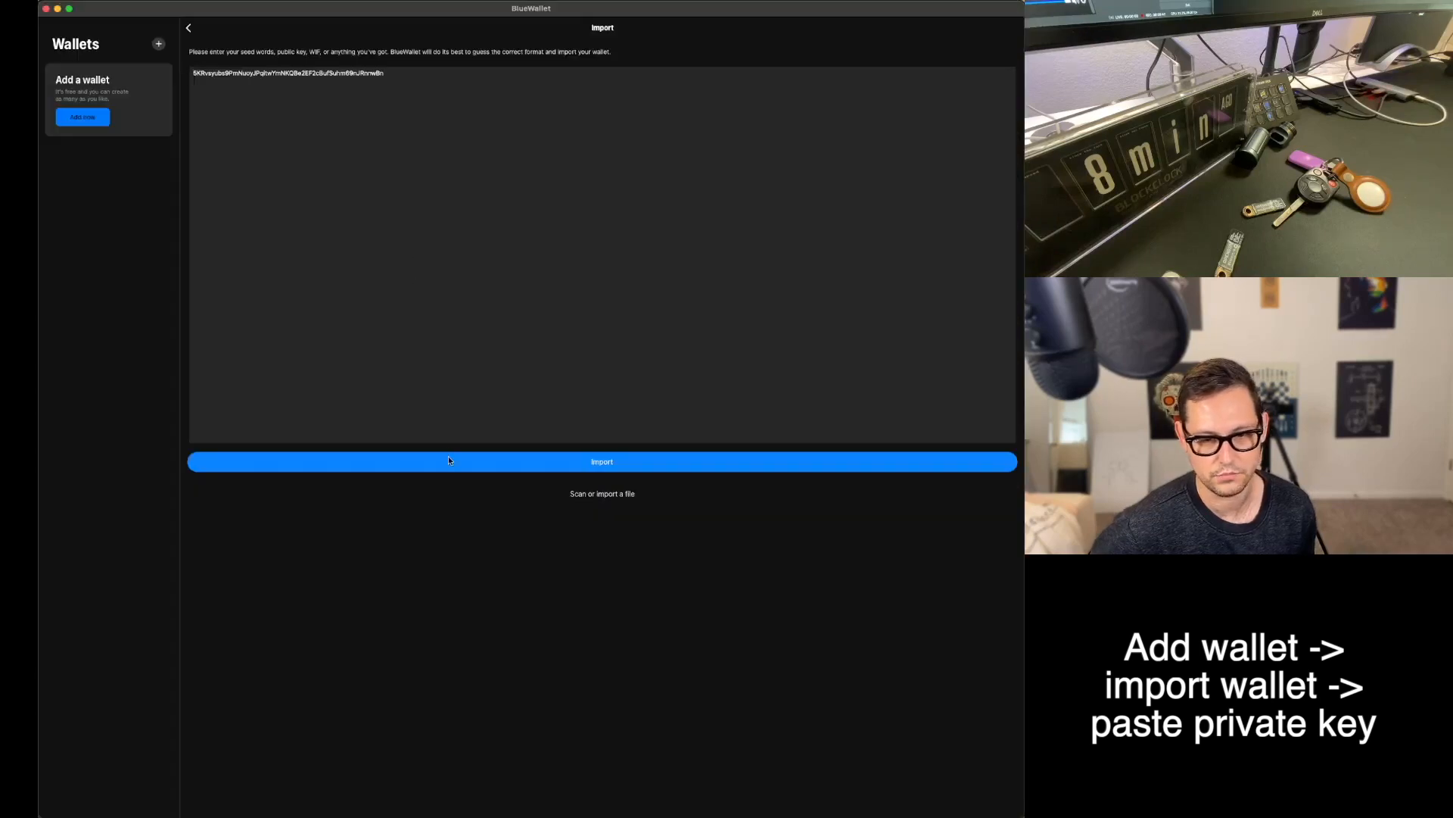
left_click(601, 462)
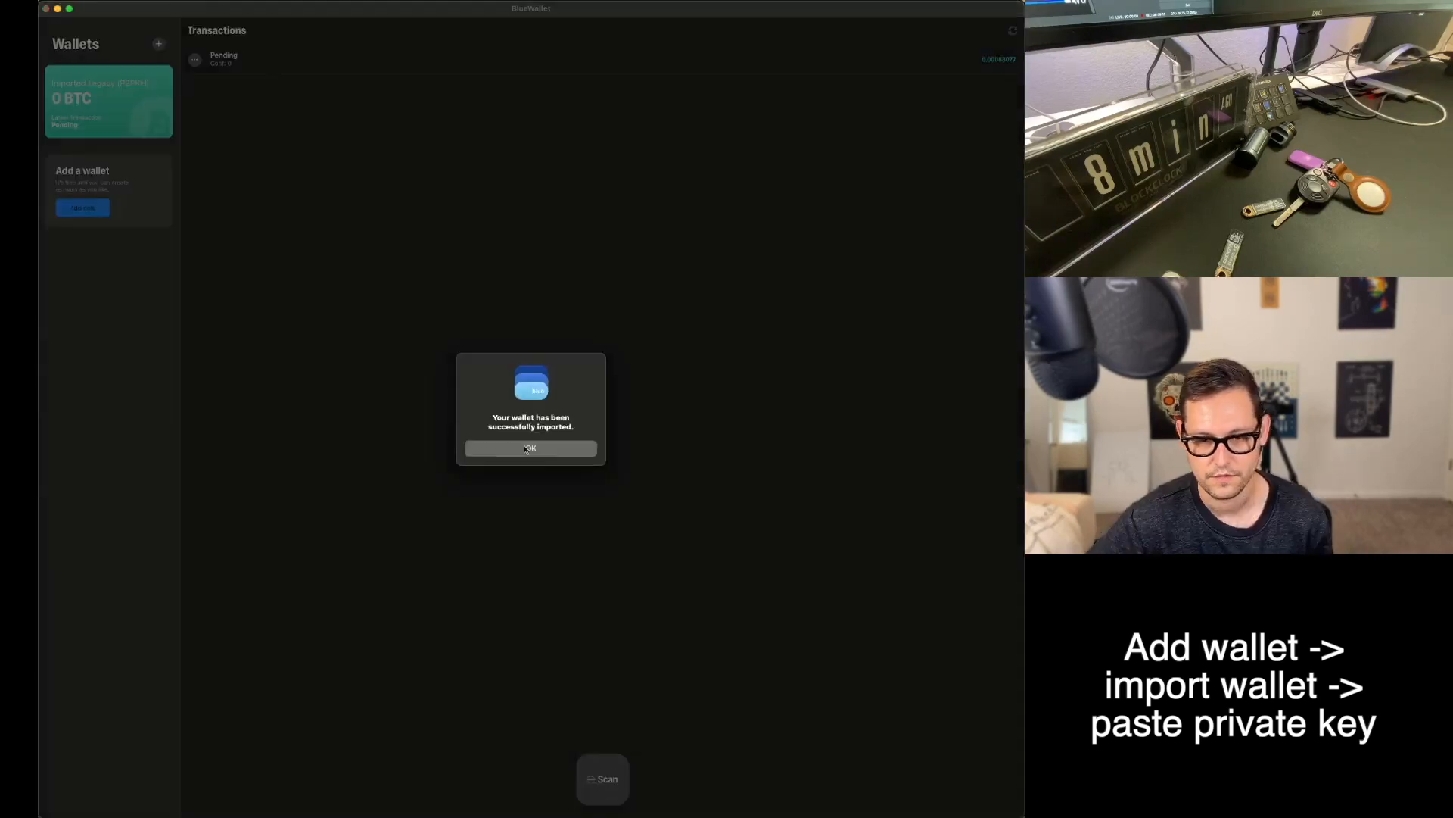
Step: Acknowledge the import alert and view the Imported Legacy wallet's pending 0.00088077 BTC transaction
left_click(530, 448)
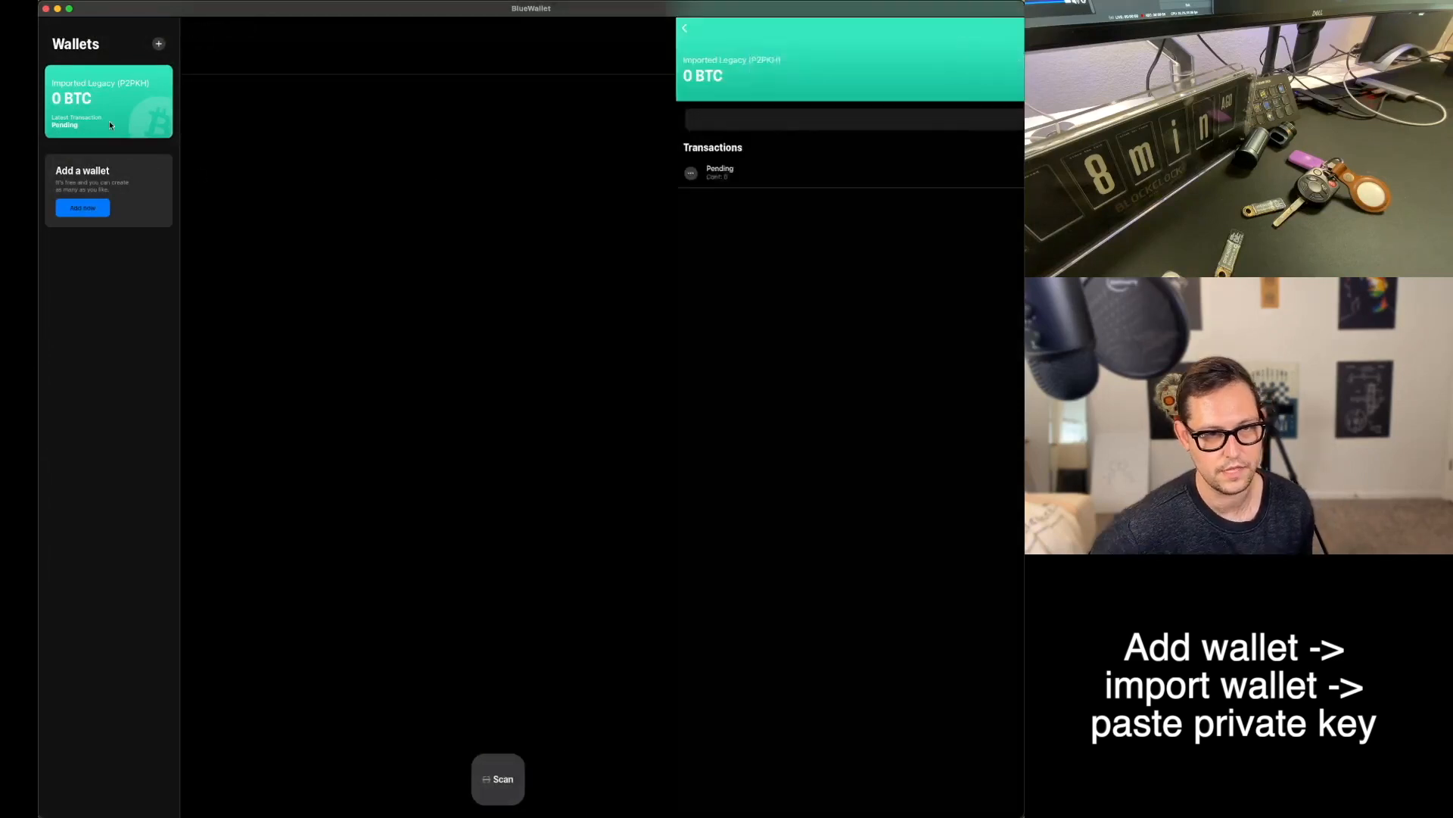
left_click(721, 171)
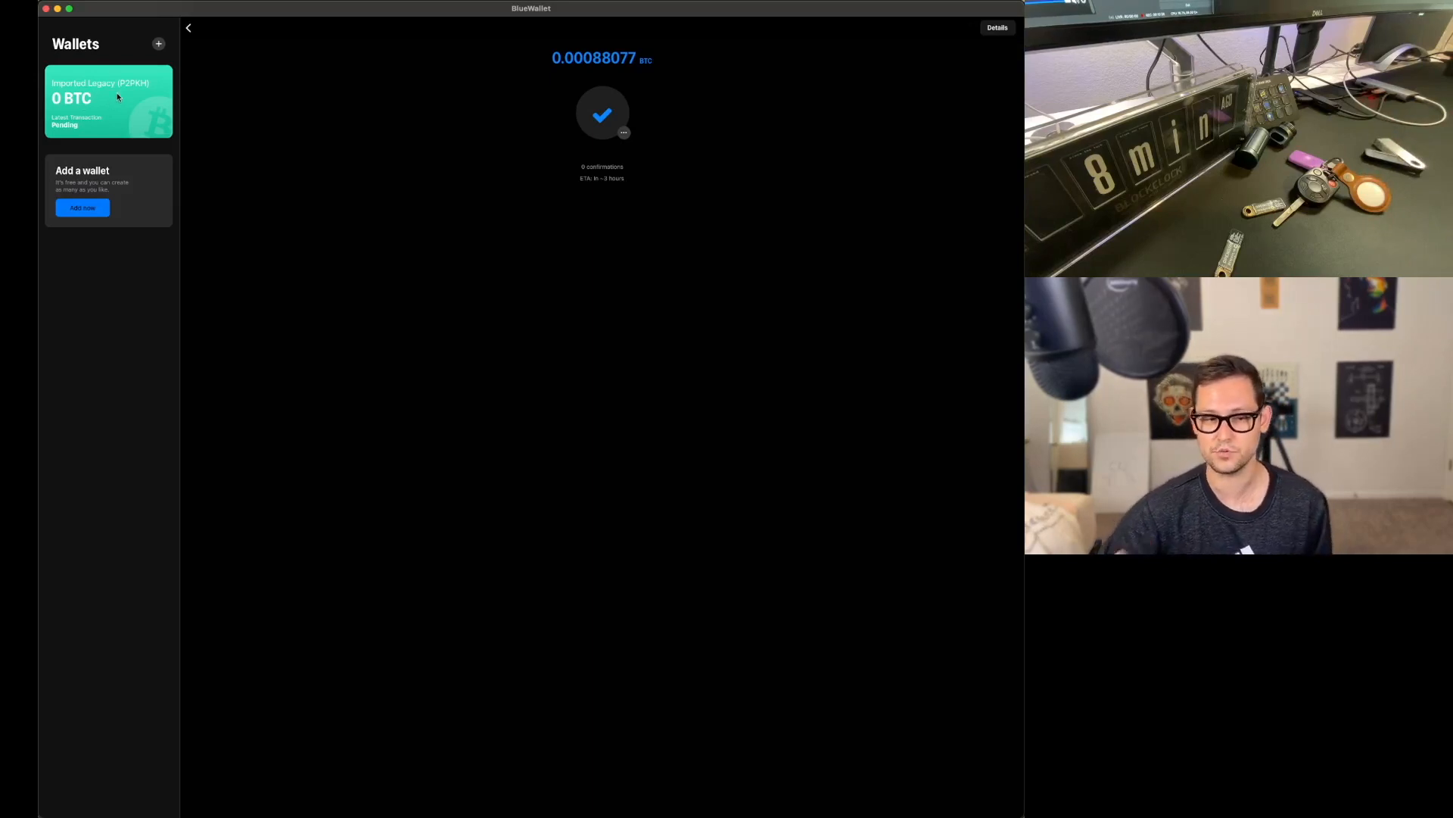
mouse_move(300, 287)
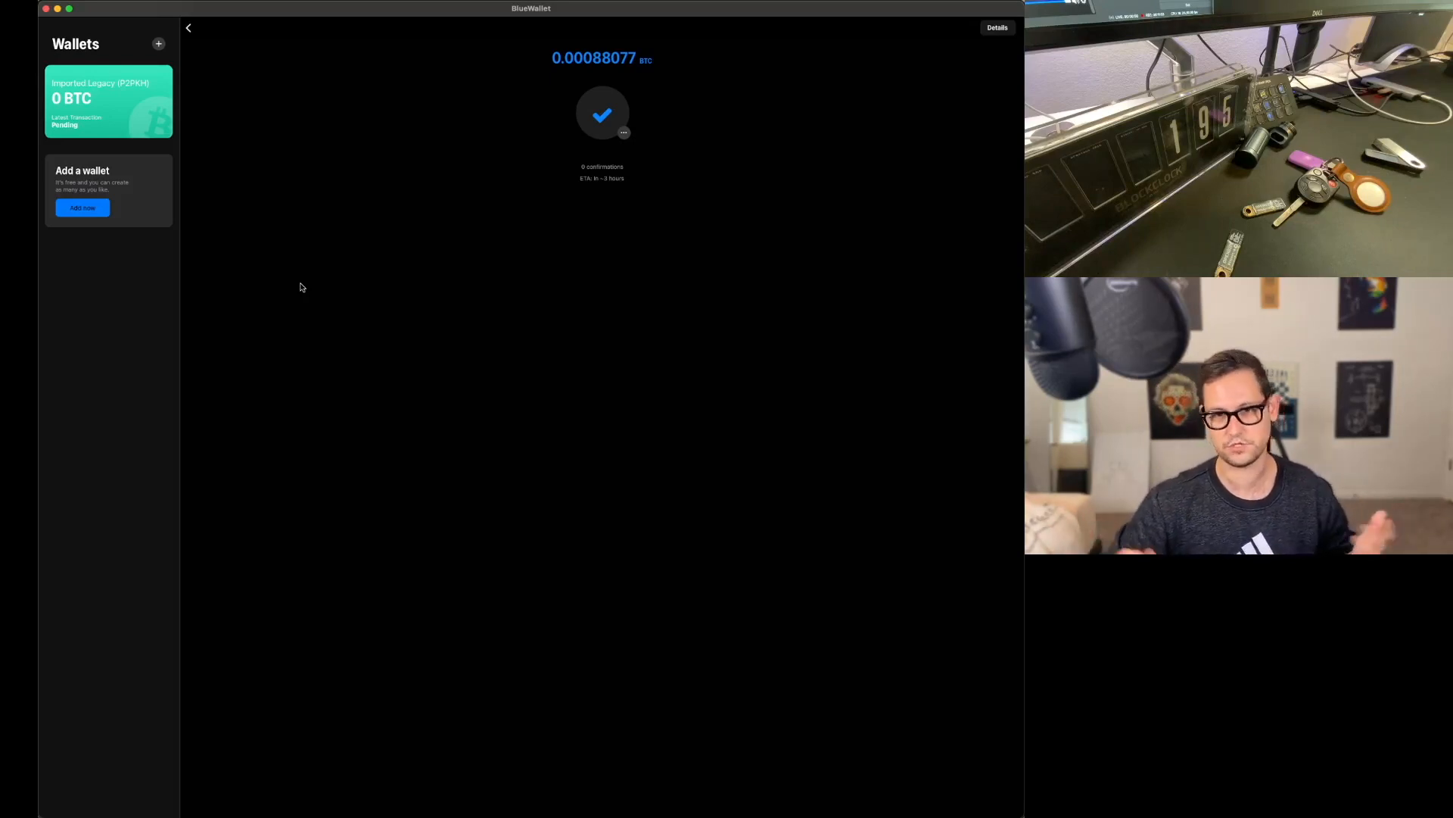
mouse_move(157, 110)
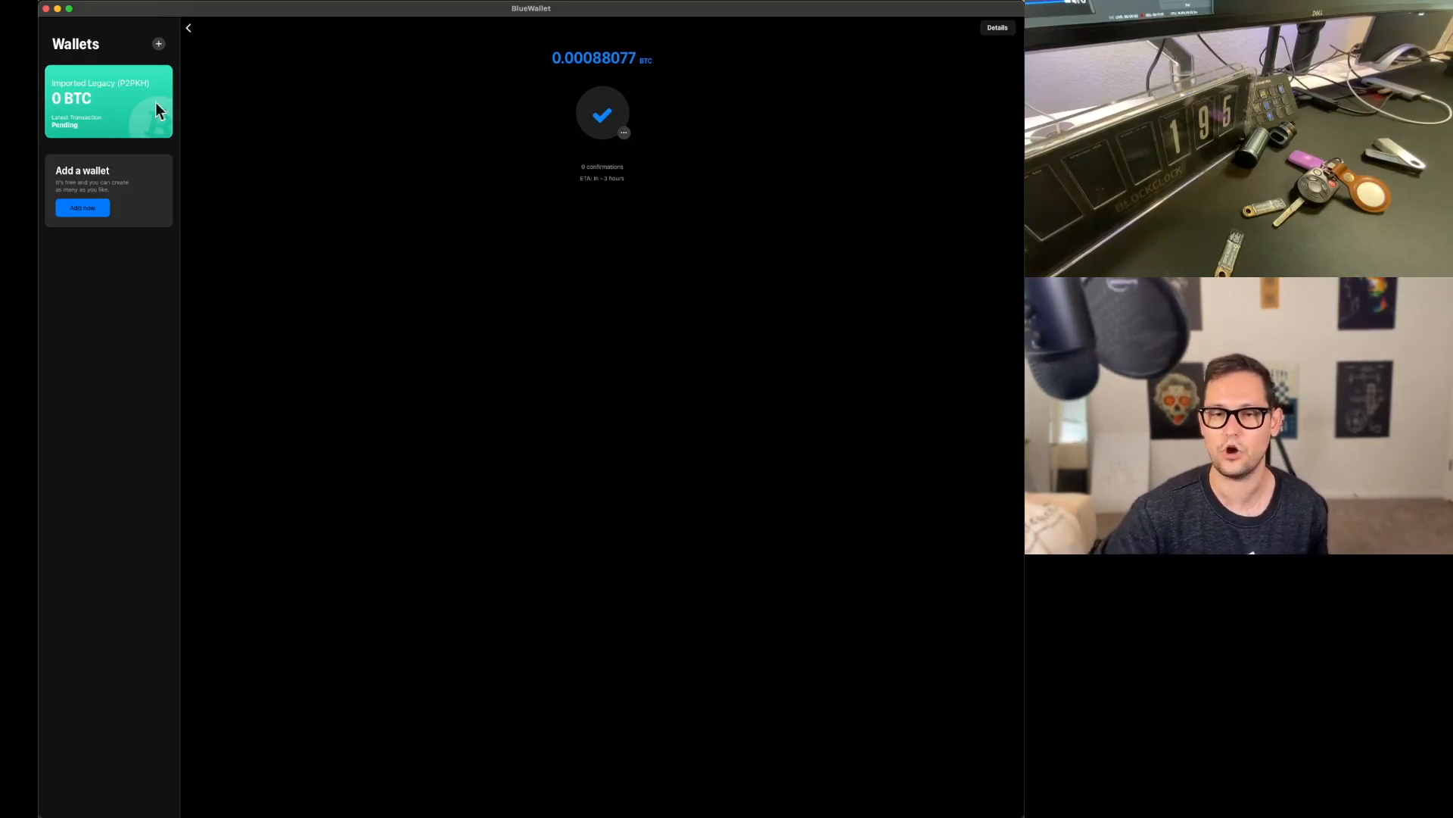
mouse_move(679, 121)
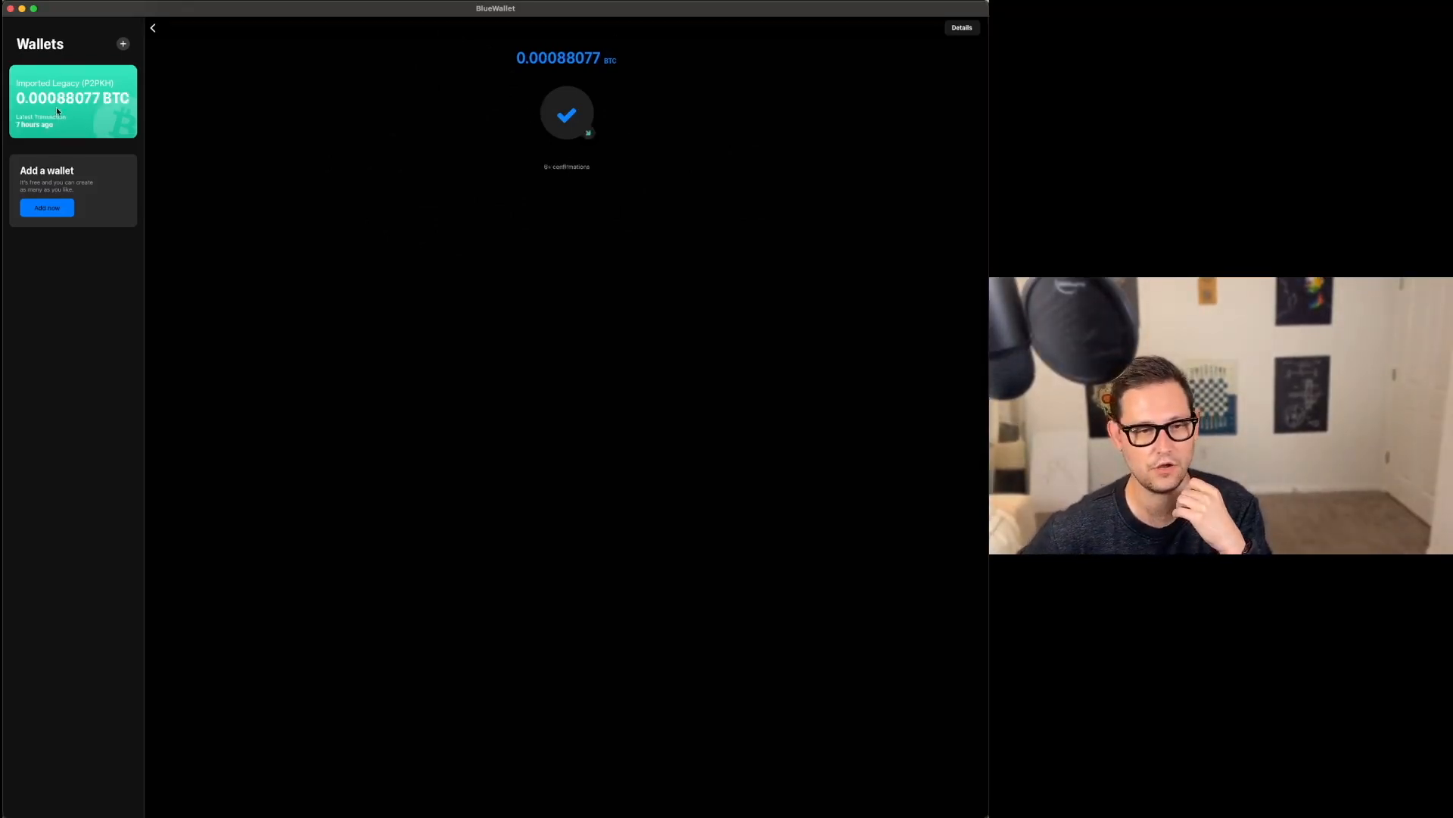
mouse_move(662, 213)
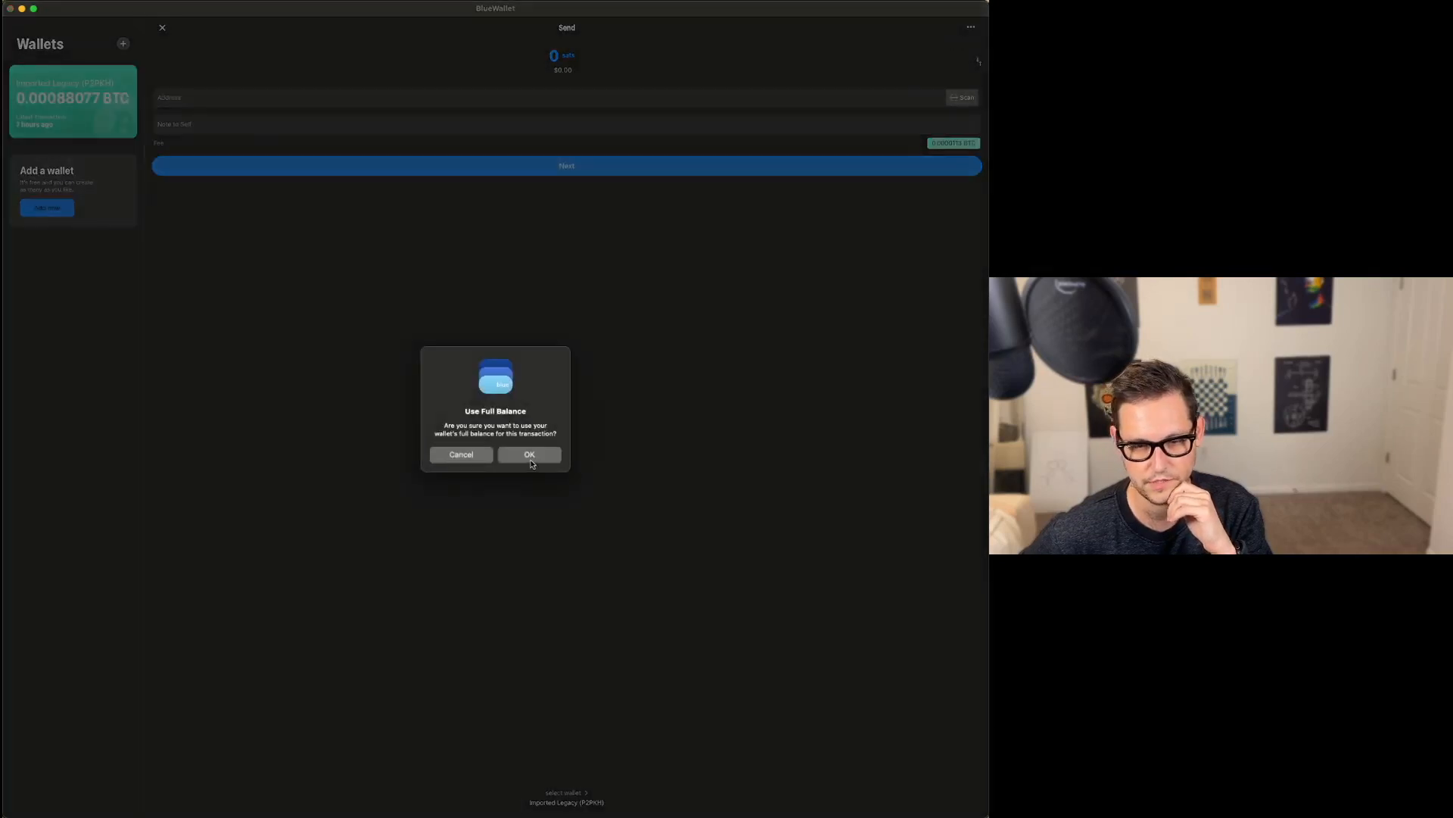
Step: Confirm Use Full Balance to send the wallet's entire 0.00088077 BTC
left_click(530, 454)
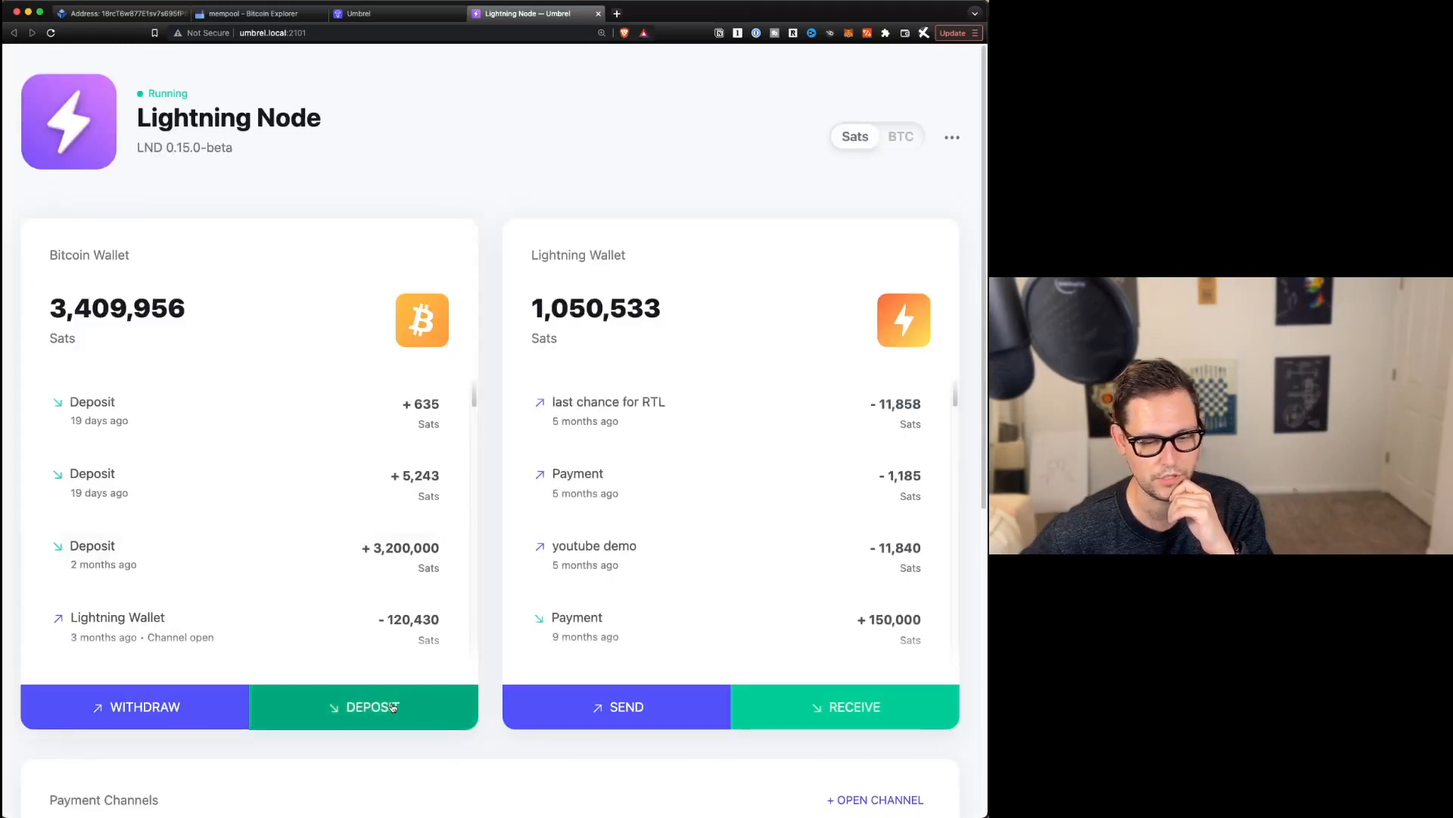
Step: Request a Deposit address for the Umbrel Lightning Node's bitcoin wallet
left_click(363, 707)
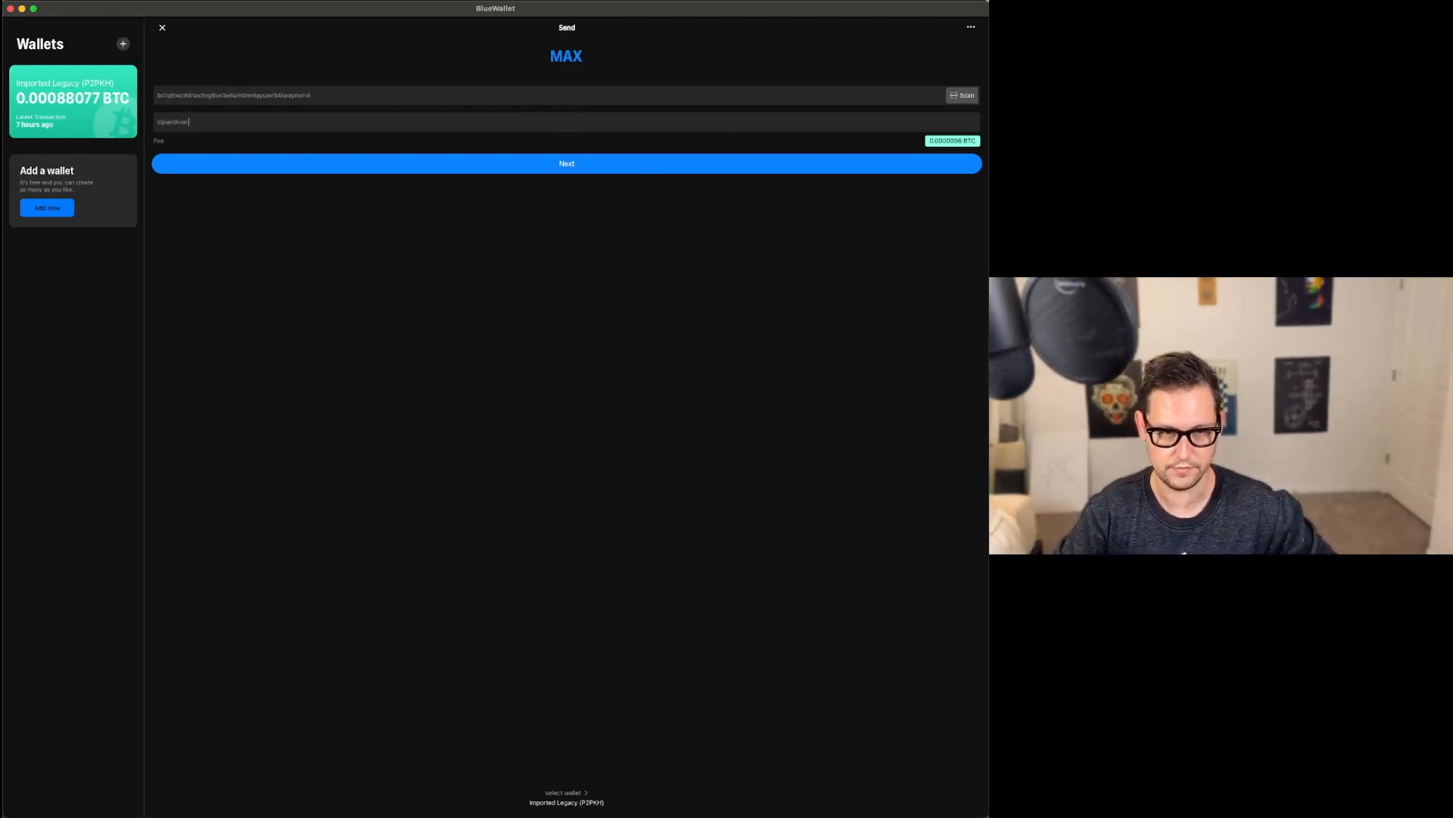
Step: Broadcast the full-balance sweep to the Umbrel address with note 'OpenDime transaction', leaving 0 BTC
type("transaction")
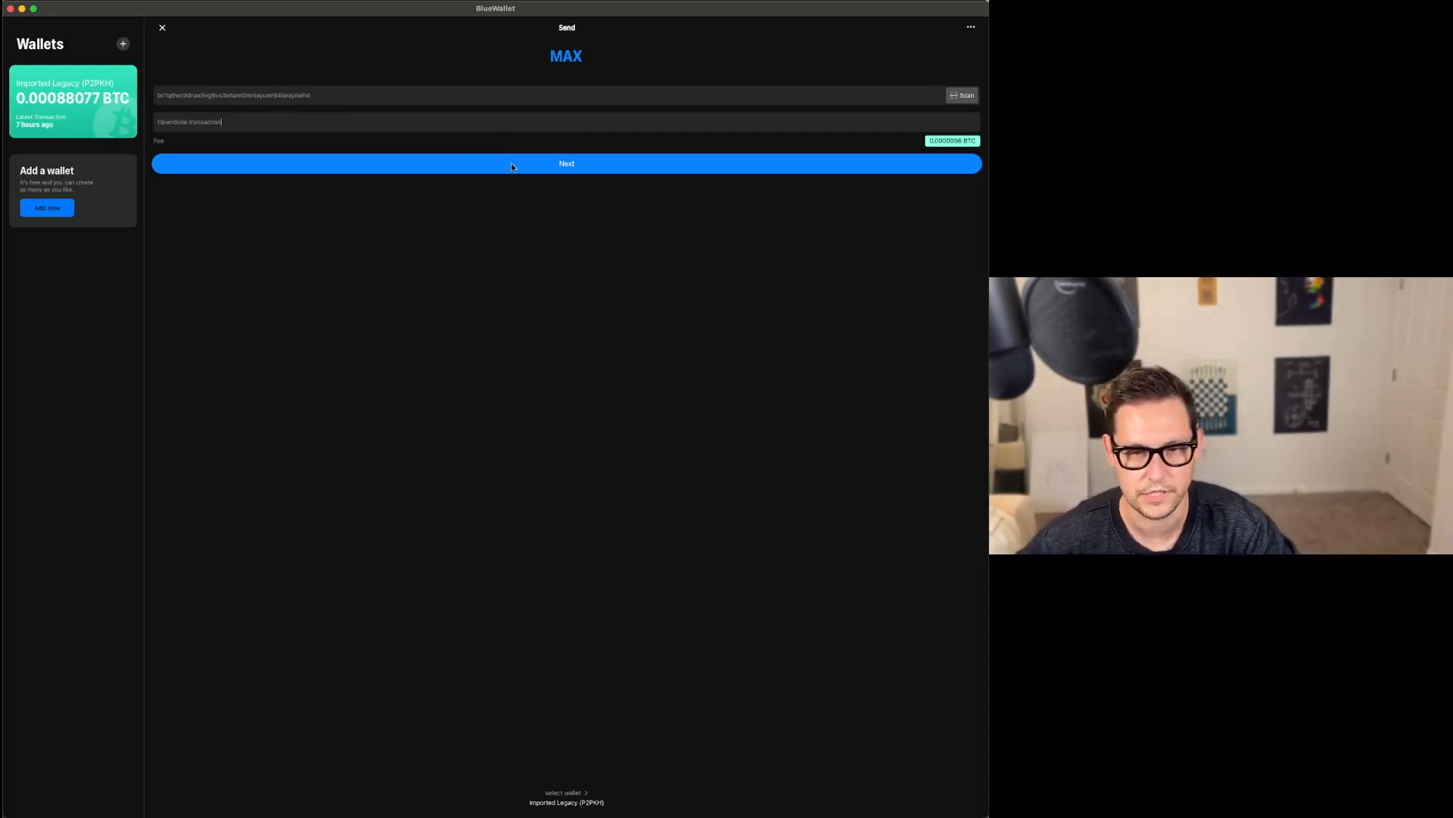
left_click(566, 164)
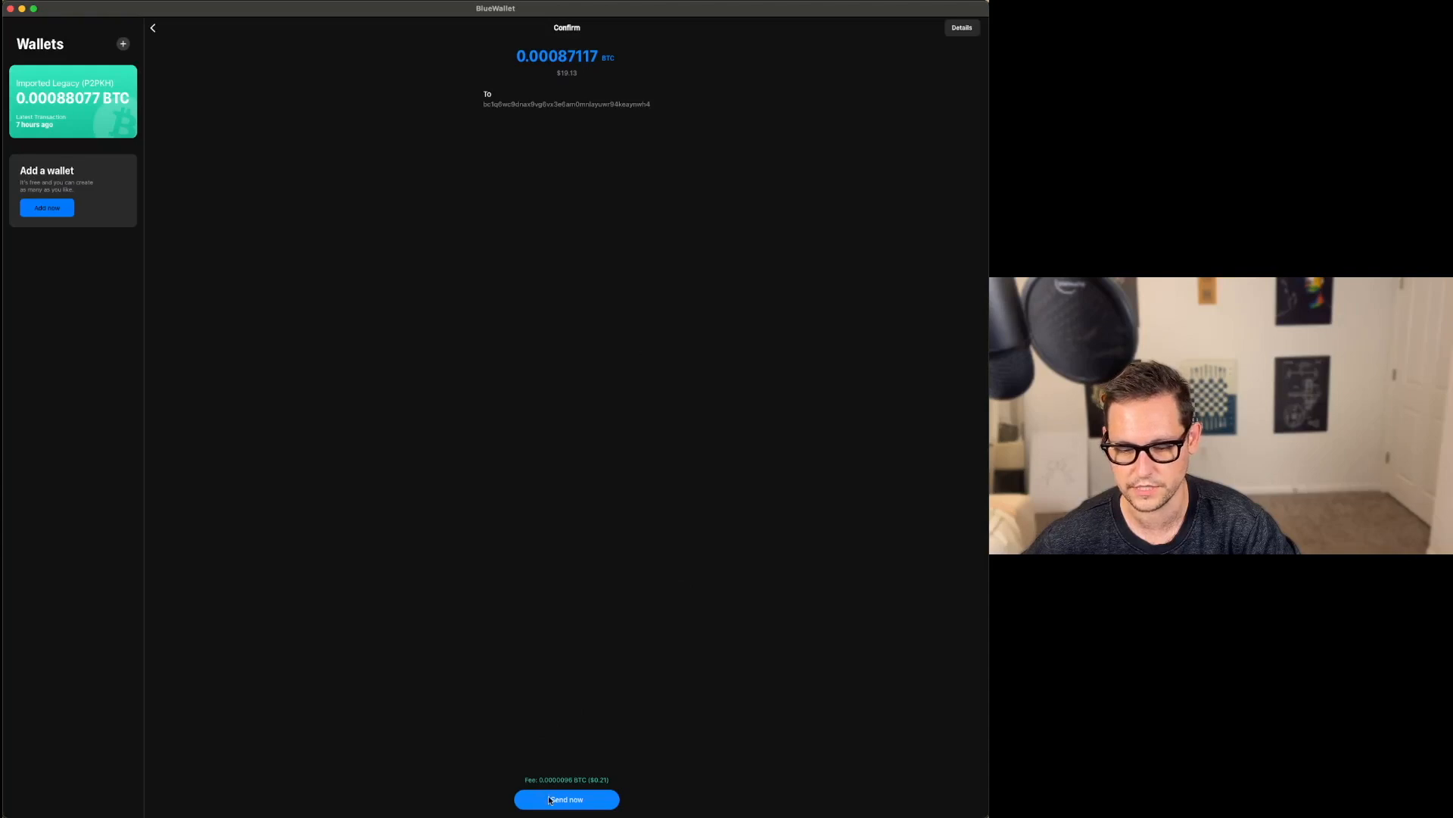
left_click(564, 799)
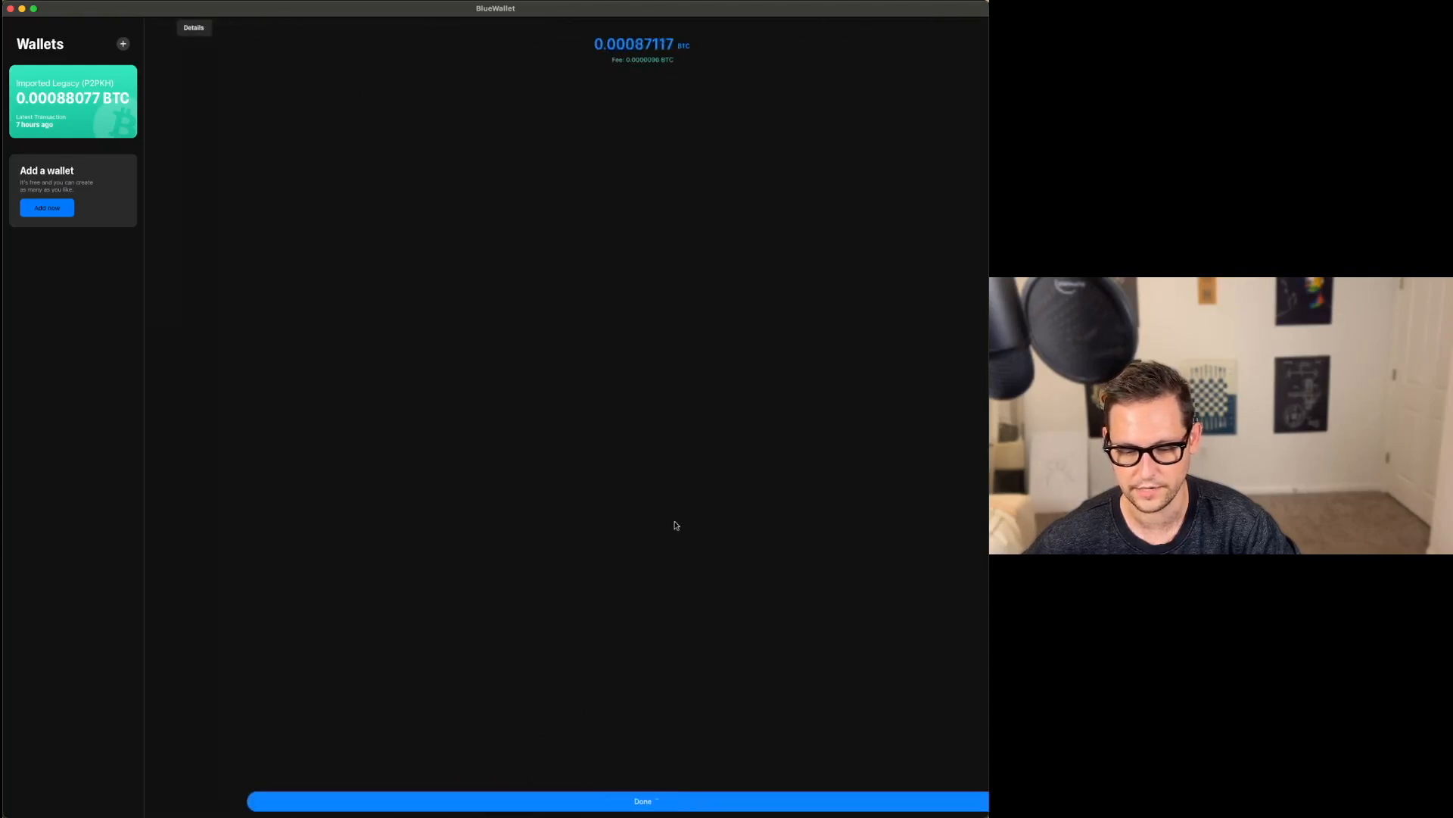
left_click(642, 801)
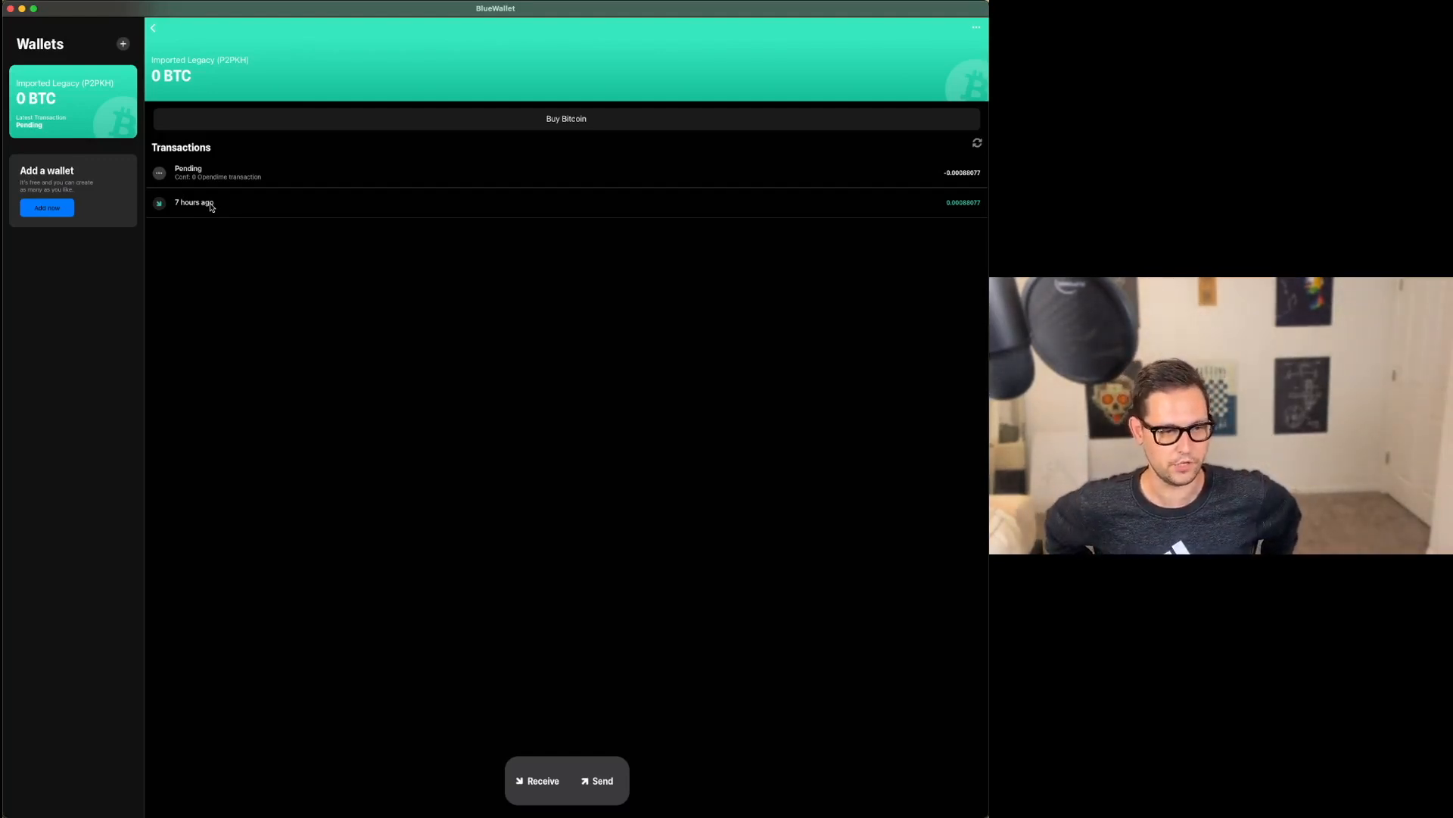
mouse_move(492, 503)
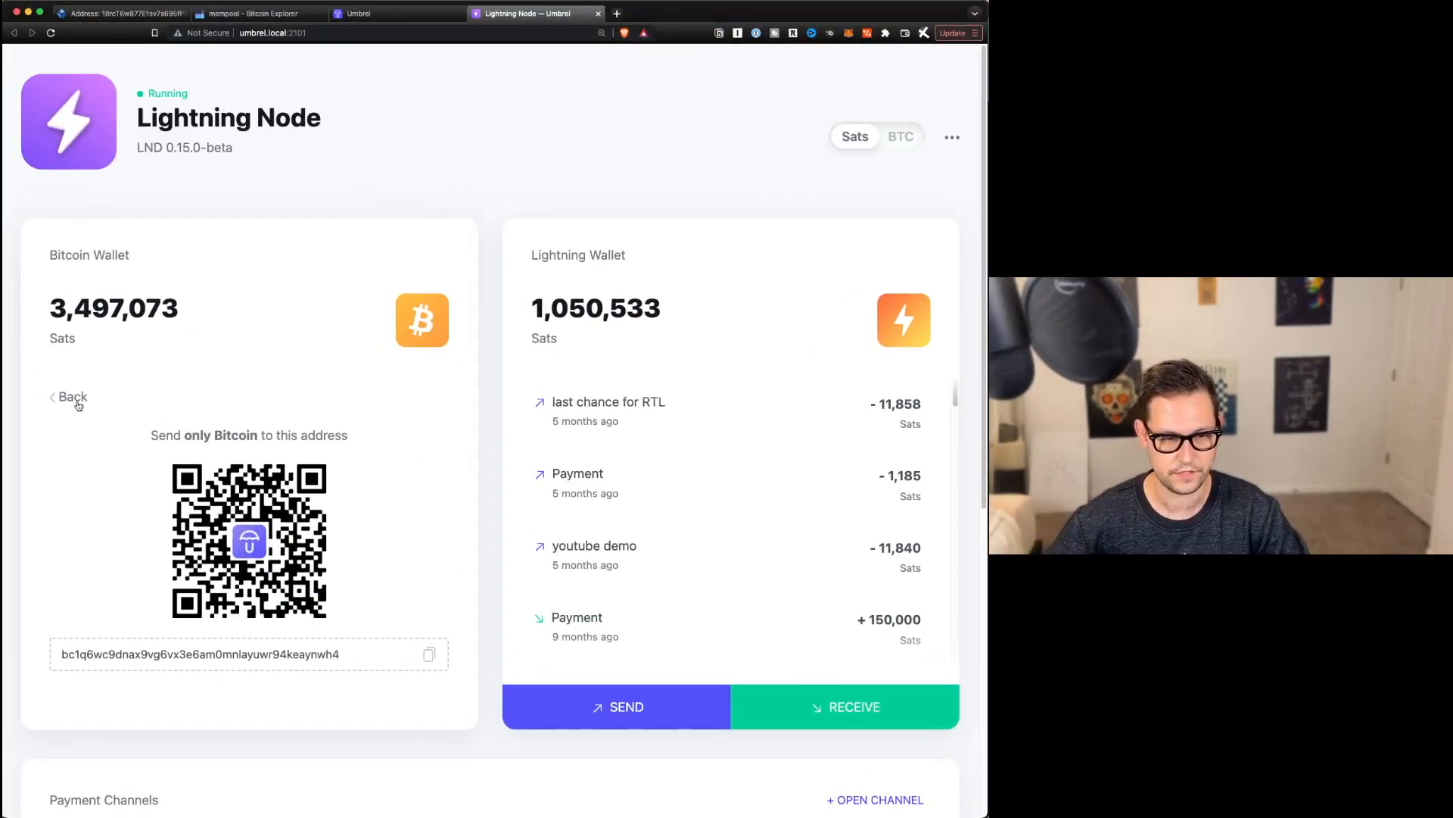
Step: Go back to the Umbrel bitcoin wallet transactions showing the incoming 87,117 sat deposit
left_click(71, 397)
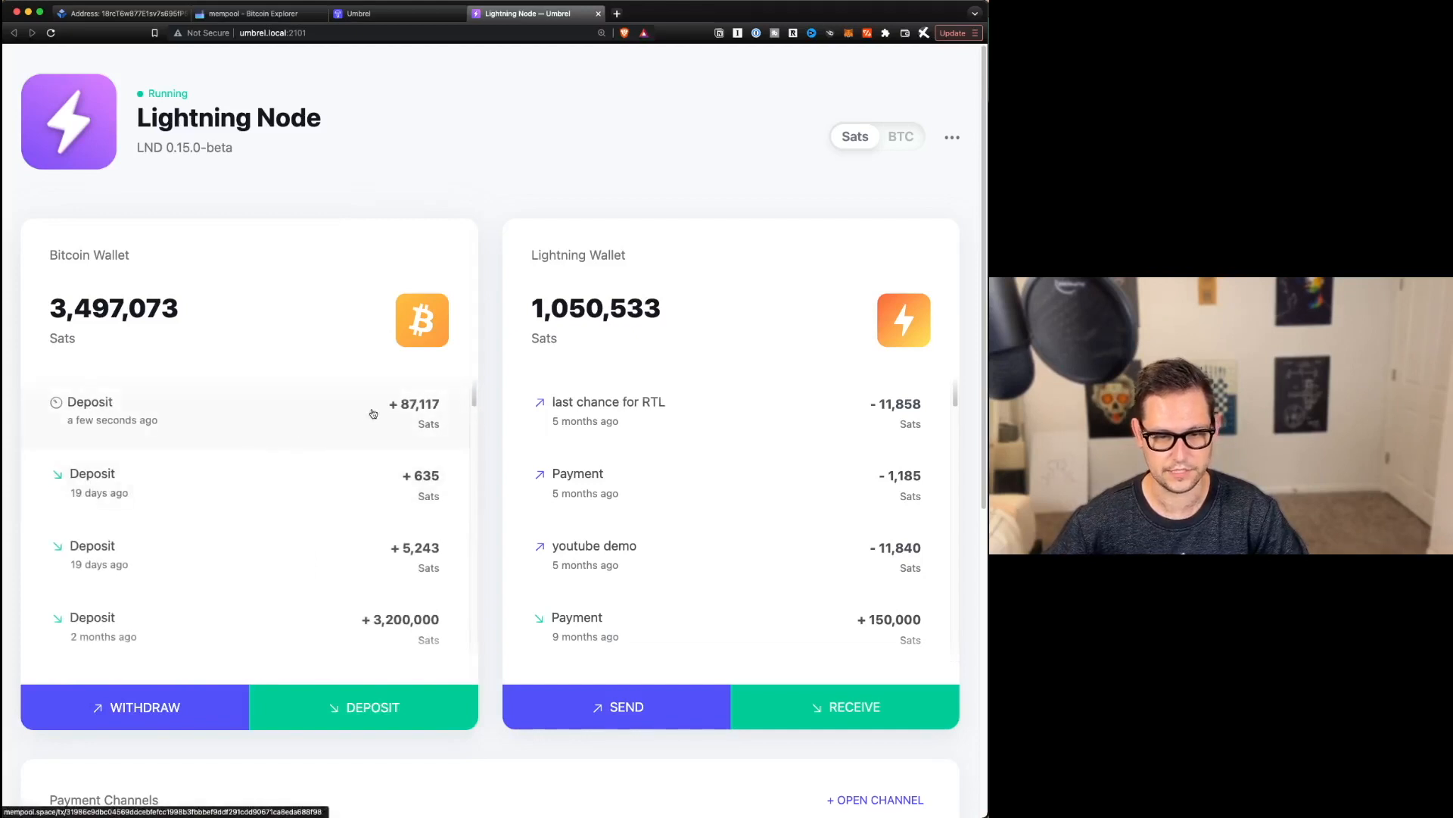